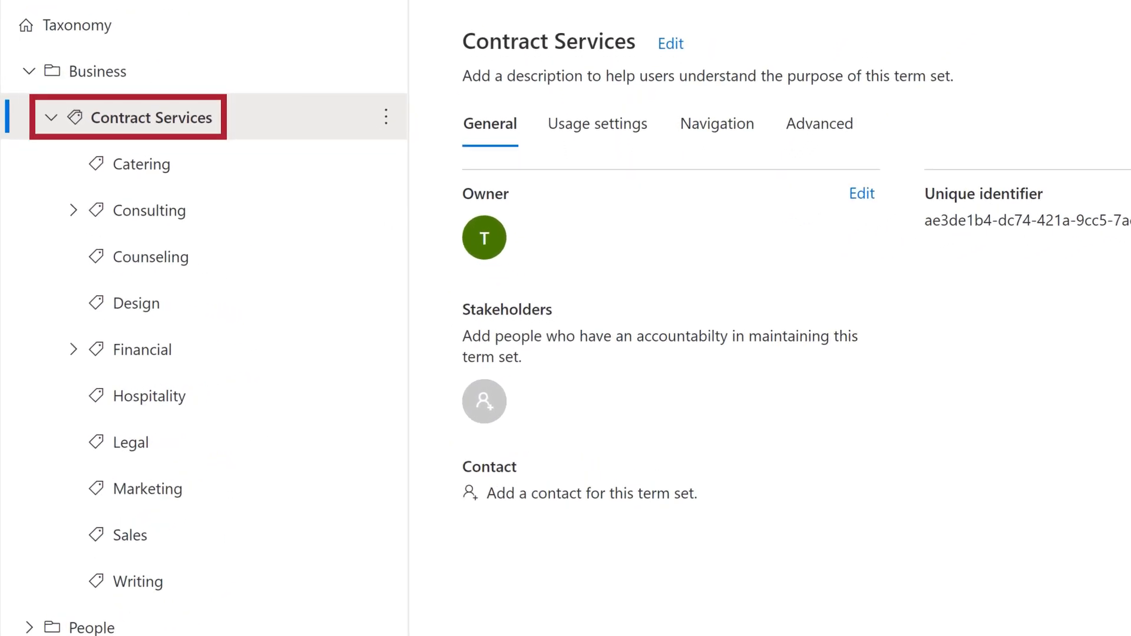
# Step: Select the Contract Services term set under Business to list its terms
pyautogui.click(137, 304)
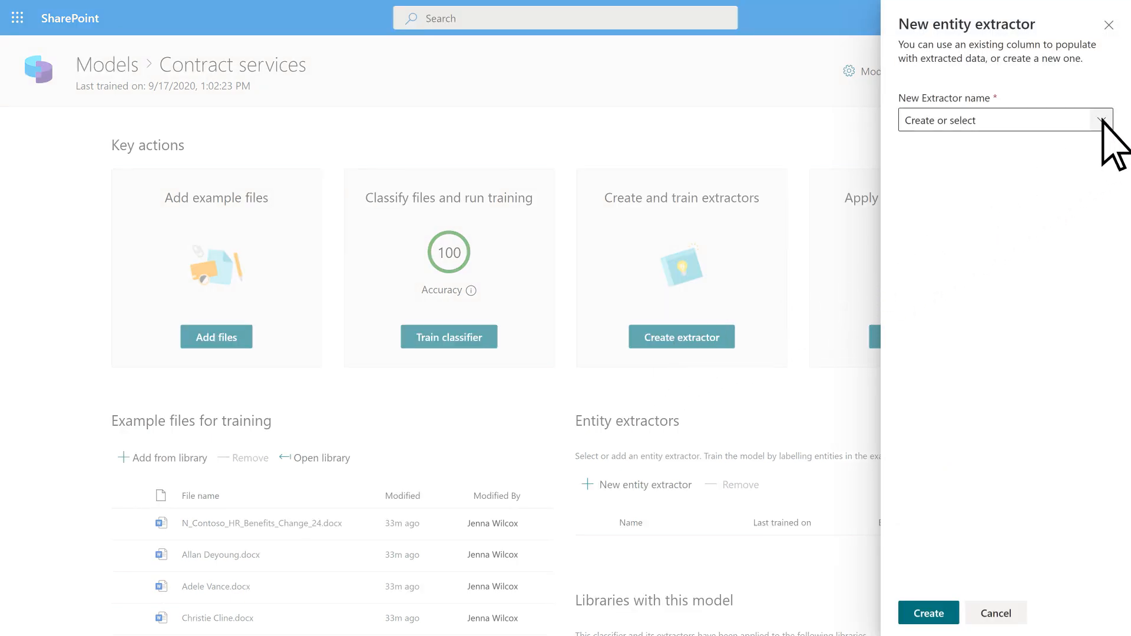
# Step: Name the new entity extractor 'Agreement type'
pyautogui.write('Agreement type')
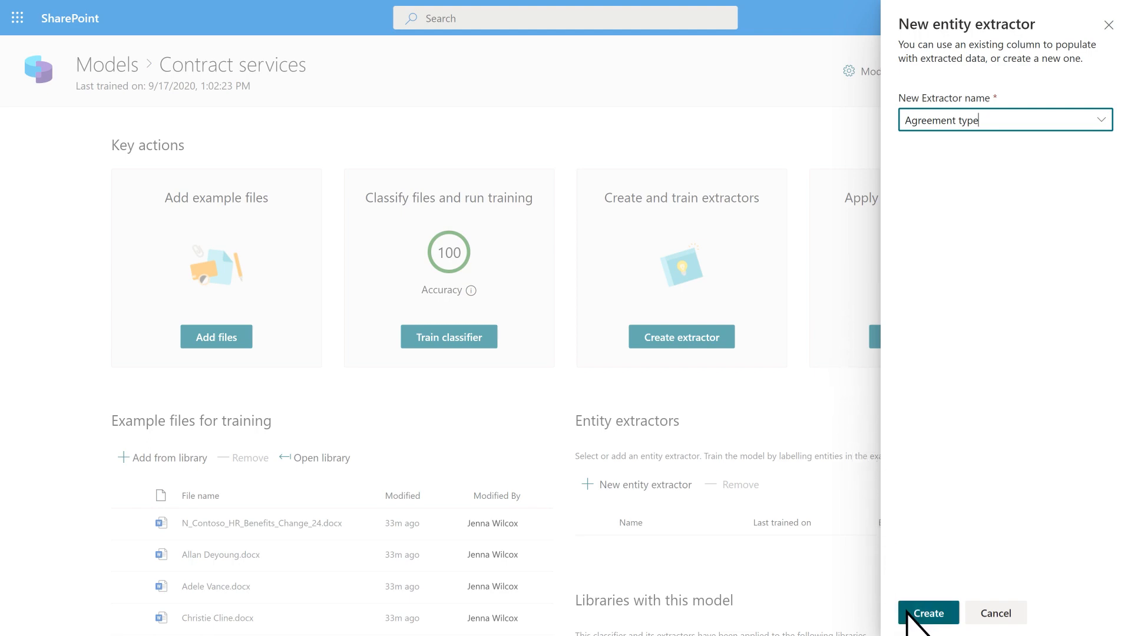
# Step: Create the extractor and label Design, Financial Planning and Writing in the first three example files
pyautogui.click(929, 613)
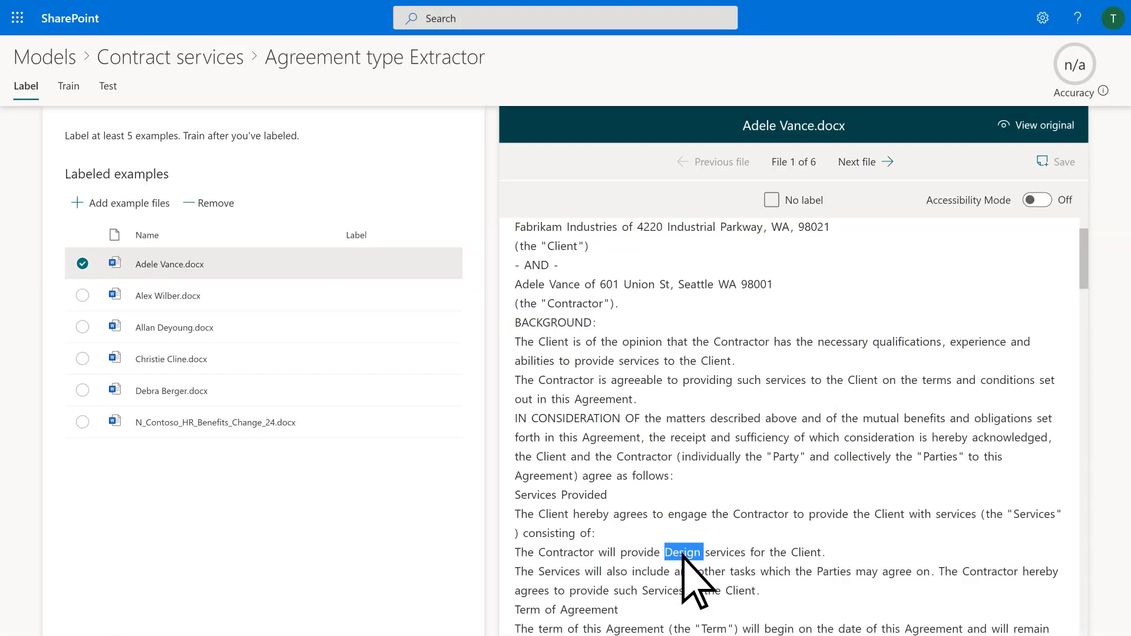
pyautogui.click(876, 161)
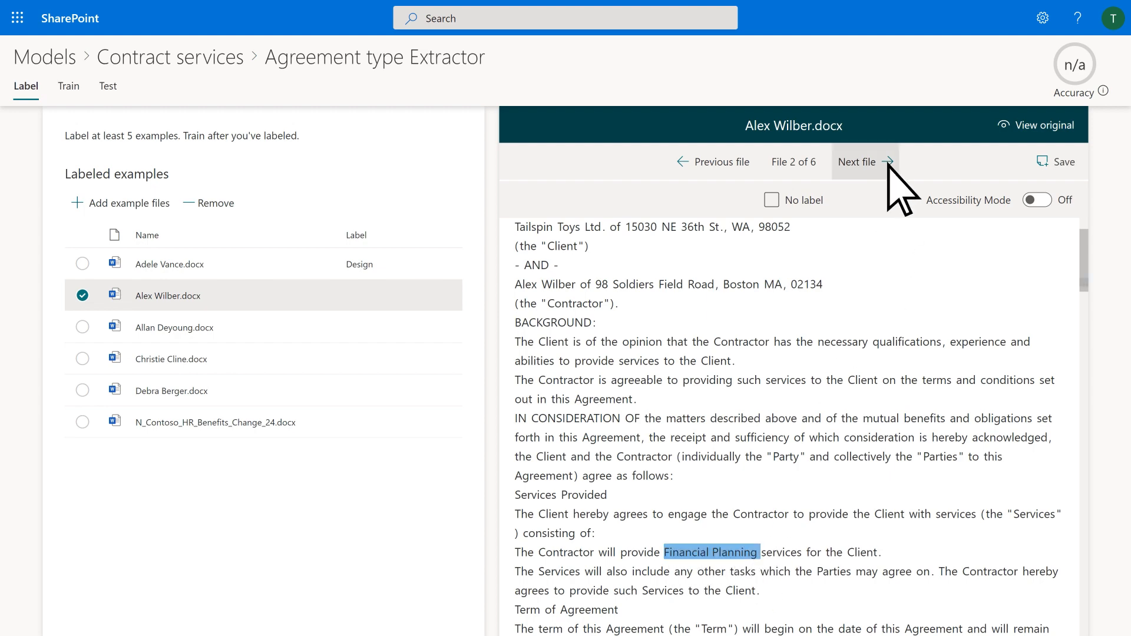
pyautogui.click(865, 161)
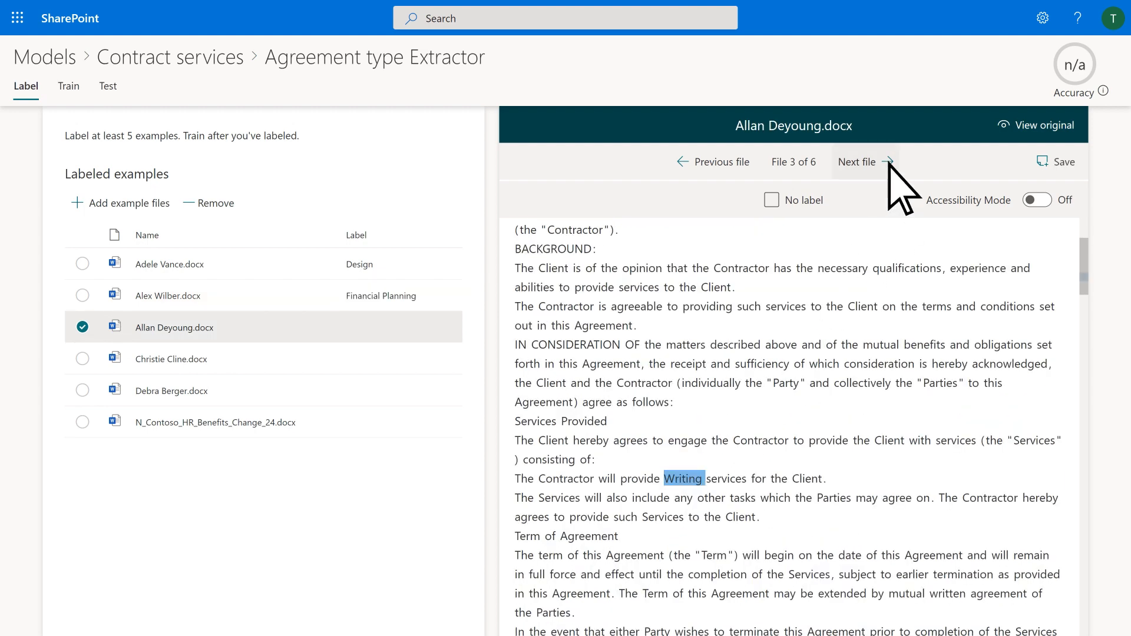
pyautogui.click(879, 162)
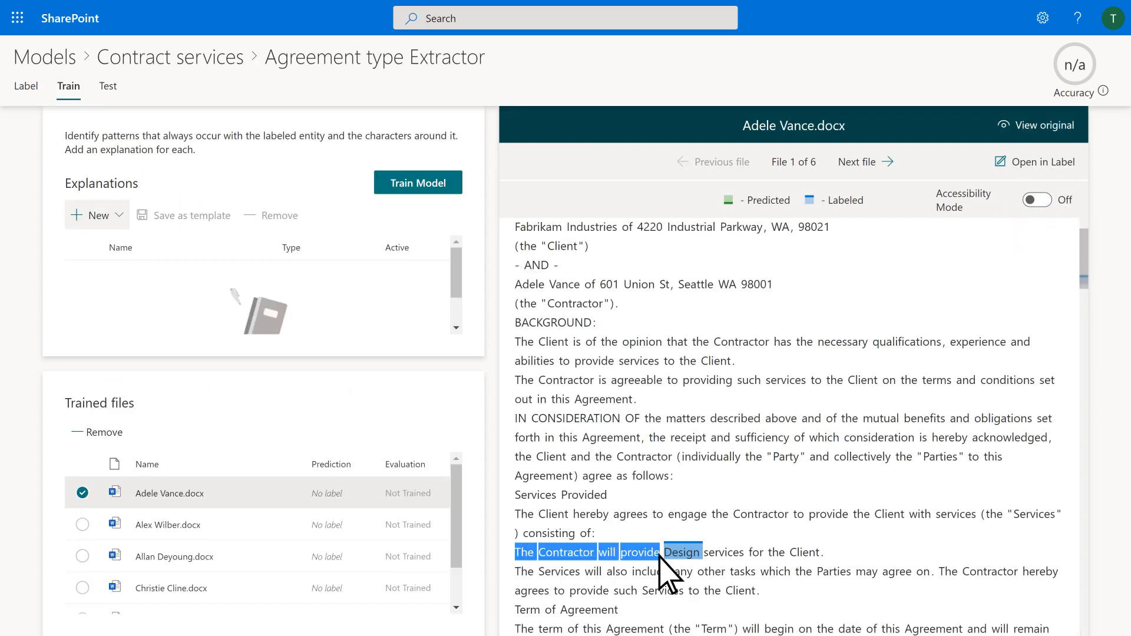
# Step: Add a blank Prefix explanation as a phrase list and mark 'services for the Client'
pyautogui.click(96, 216)
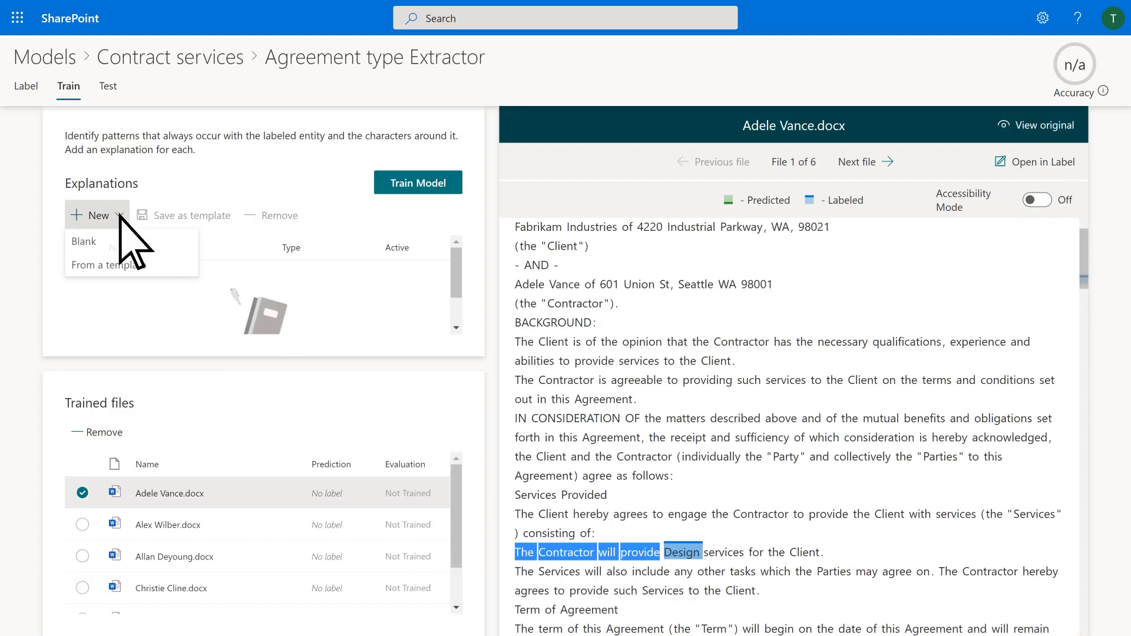
pyautogui.click(83, 240)
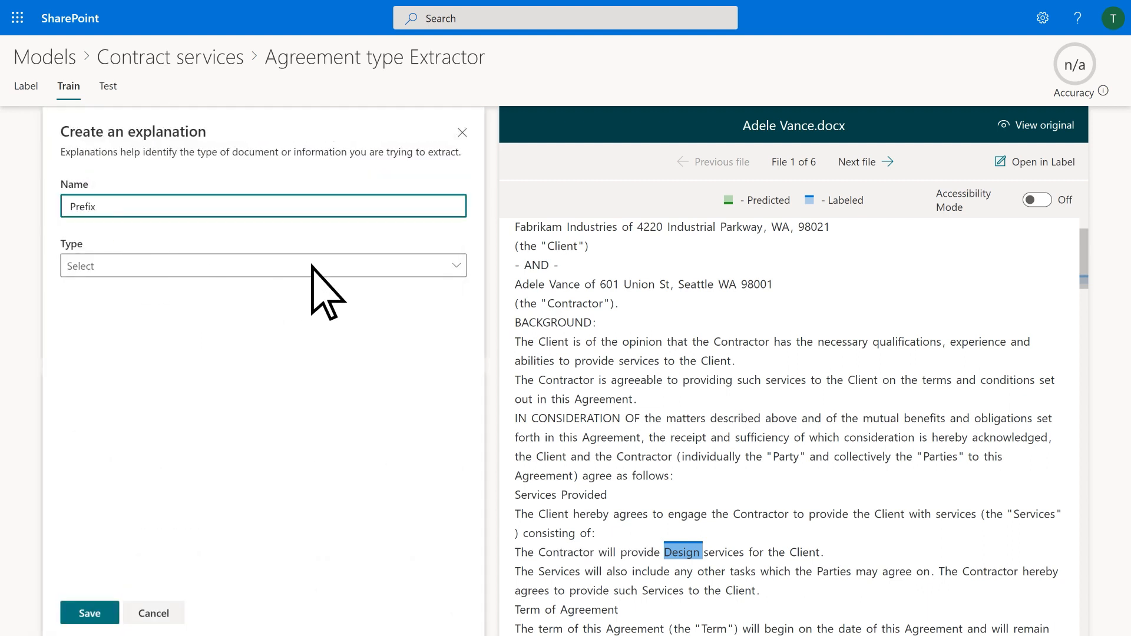
pyautogui.click(261, 267)
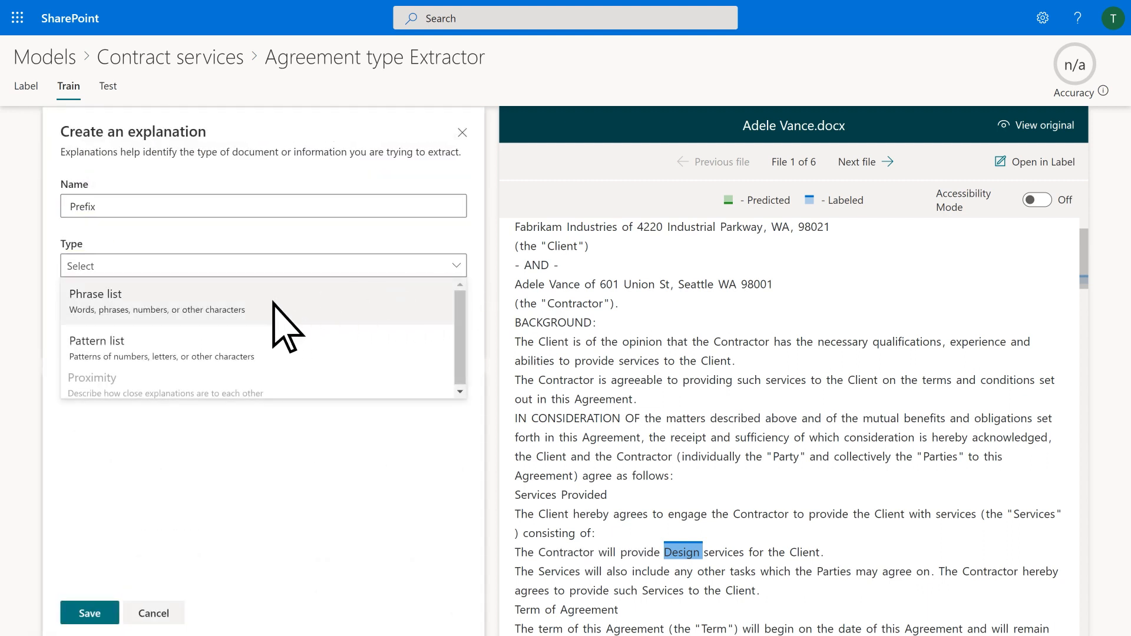
pyautogui.click(95, 294)
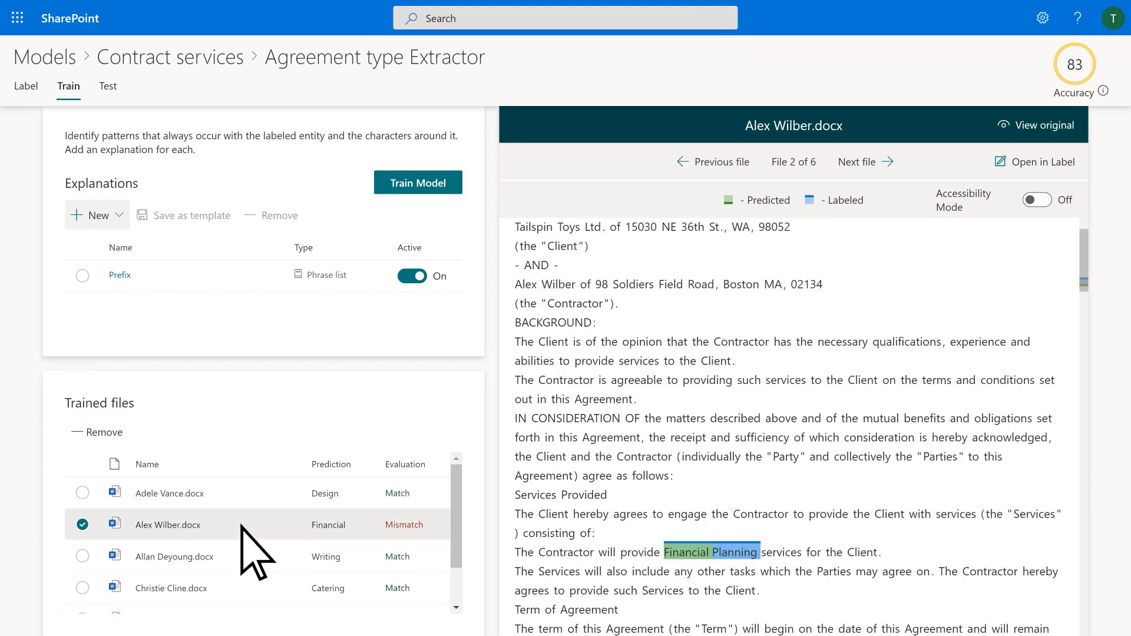
pyautogui.moveTo(760, 551); pyautogui.dragTo(877, 551)
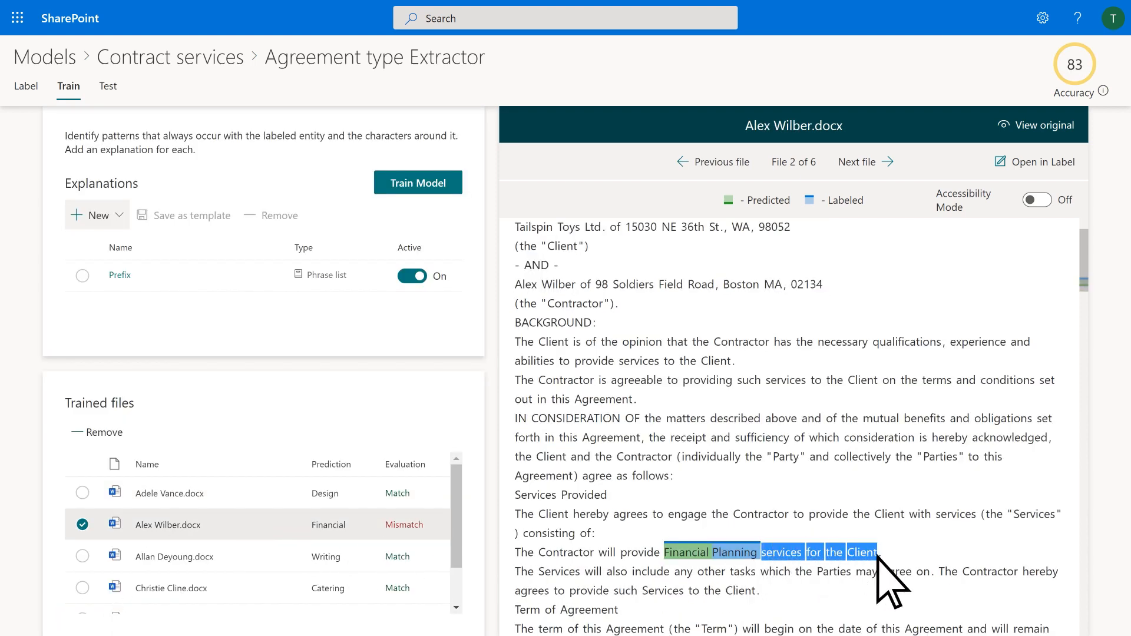
# Step: Add a blank Suffix explanation as a phrase list and save it
pyautogui.click(96, 215)
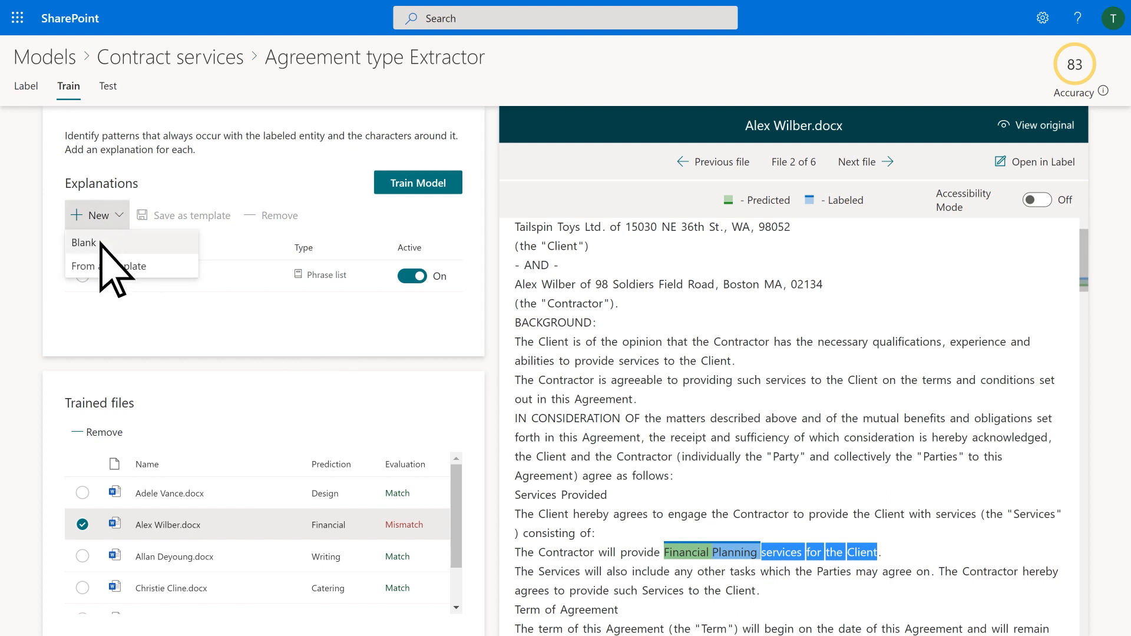
pyautogui.click(84, 243)
pyautogui.write('Suffix')
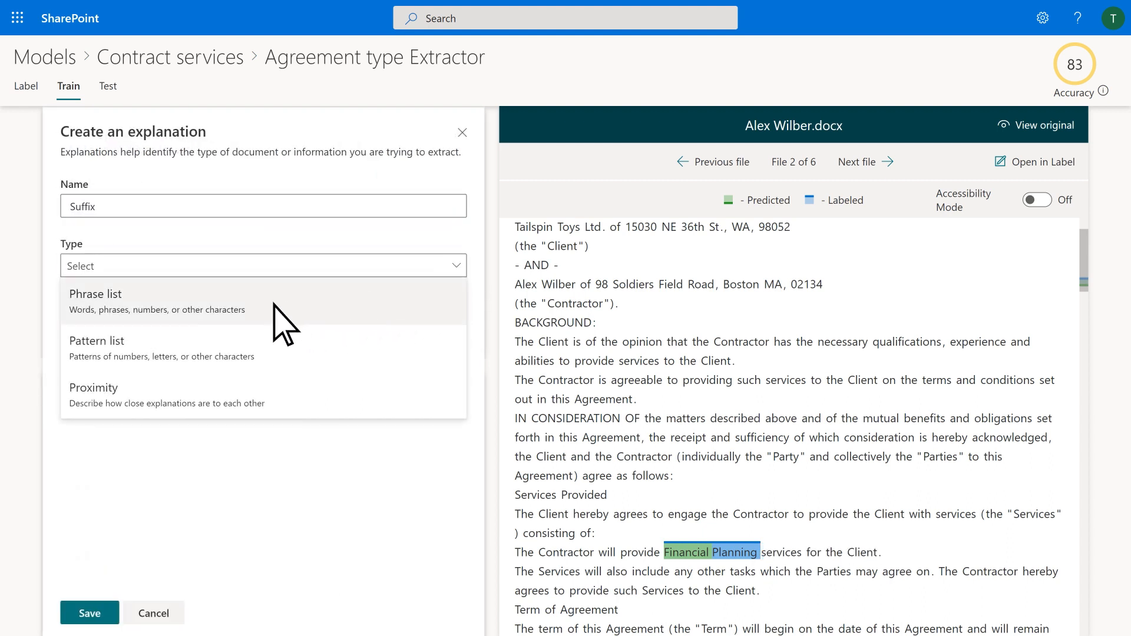
pyautogui.click(95, 295)
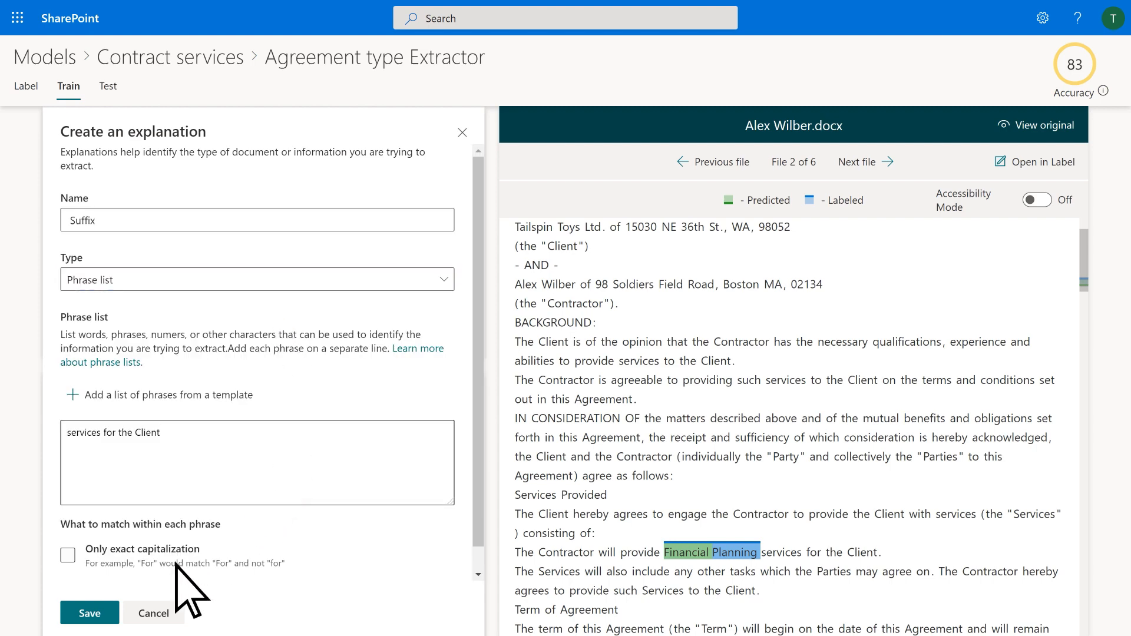
pyautogui.click(89, 613)
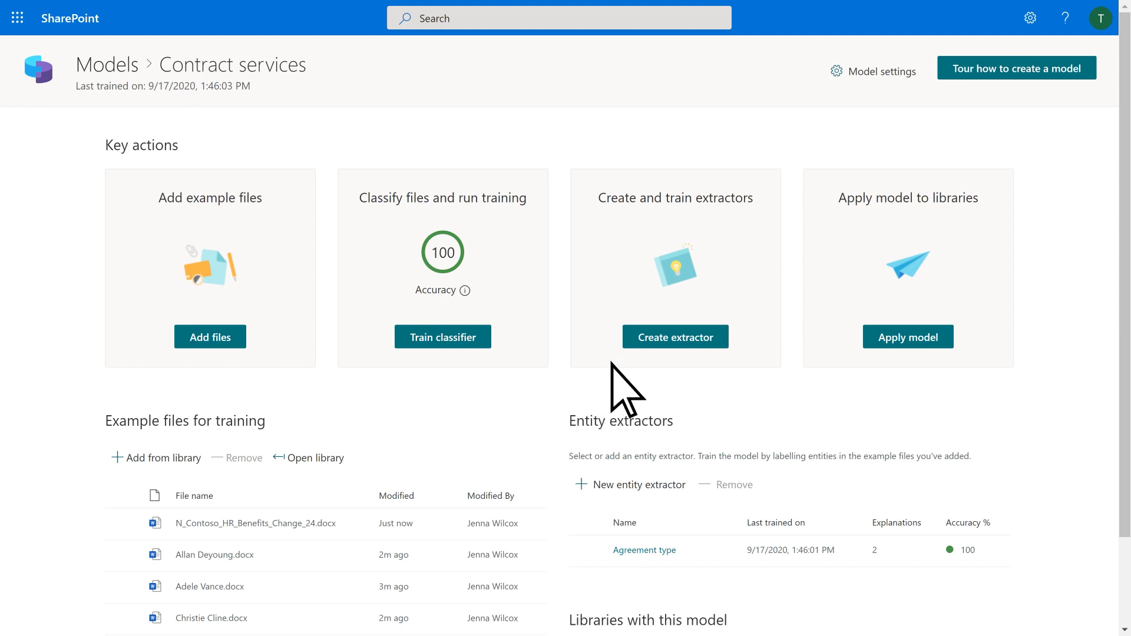
# Step: Review the New entity extractor form, cancel it, and go to the Contract services library
pyautogui.click(681, 337)
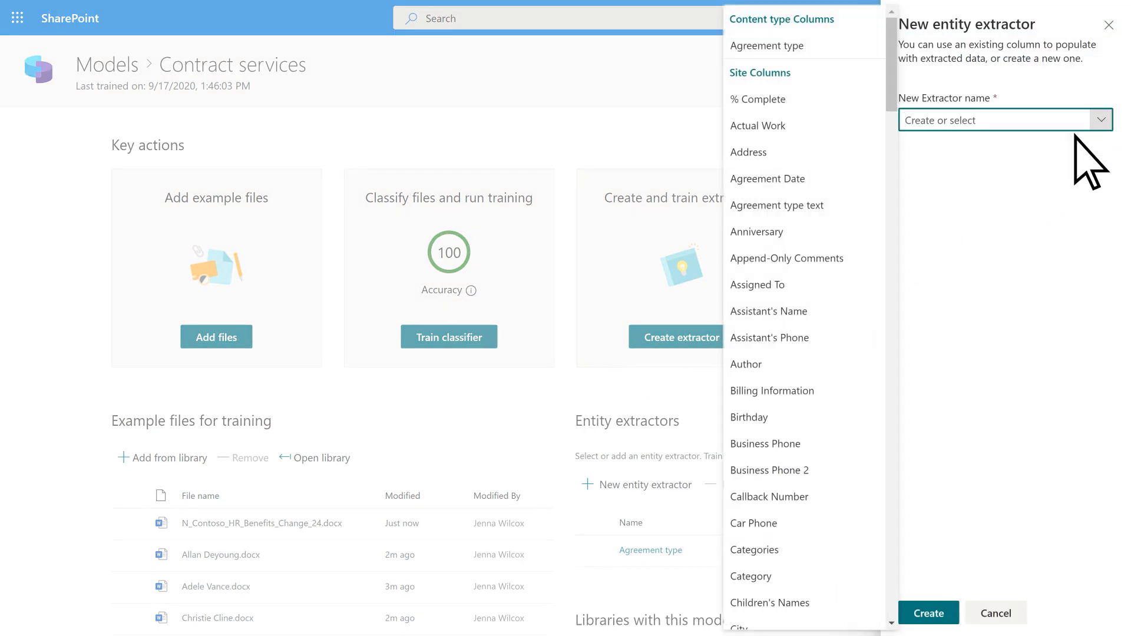
pyautogui.click(777, 205)
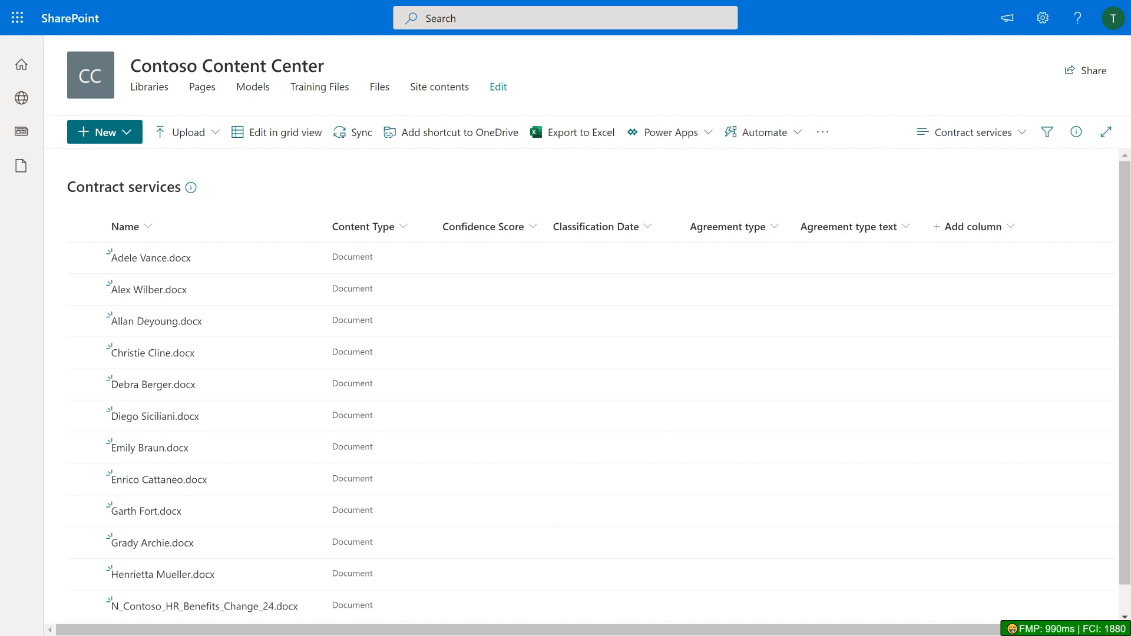
# Step: Select all library files and run Classify and extract on them
pyautogui.click(85, 226)
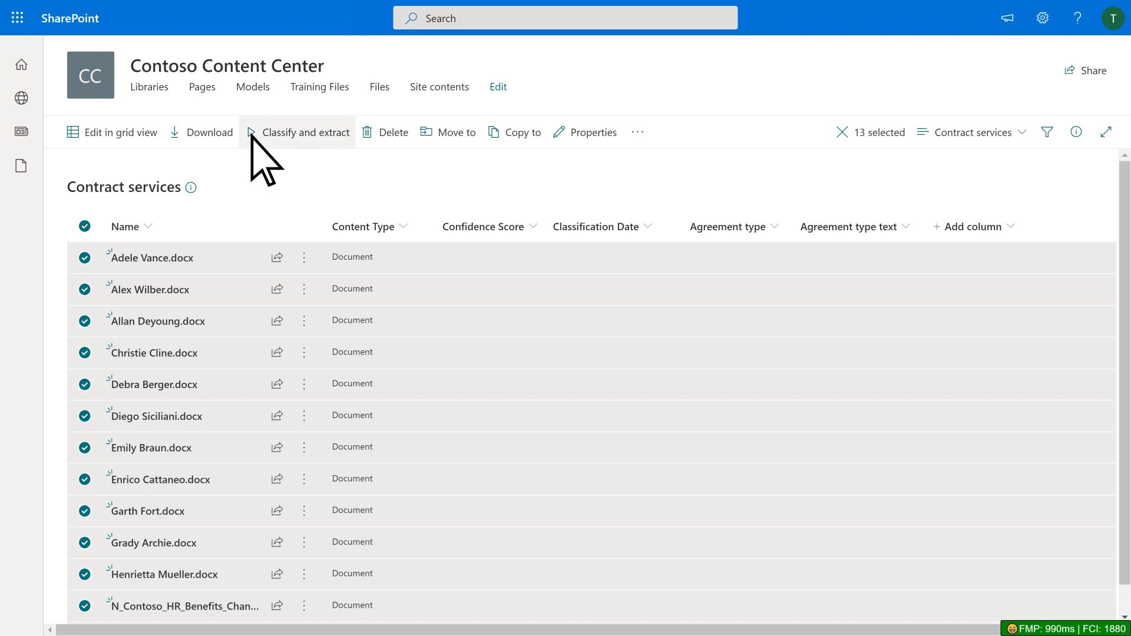
pyautogui.click(303, 132)
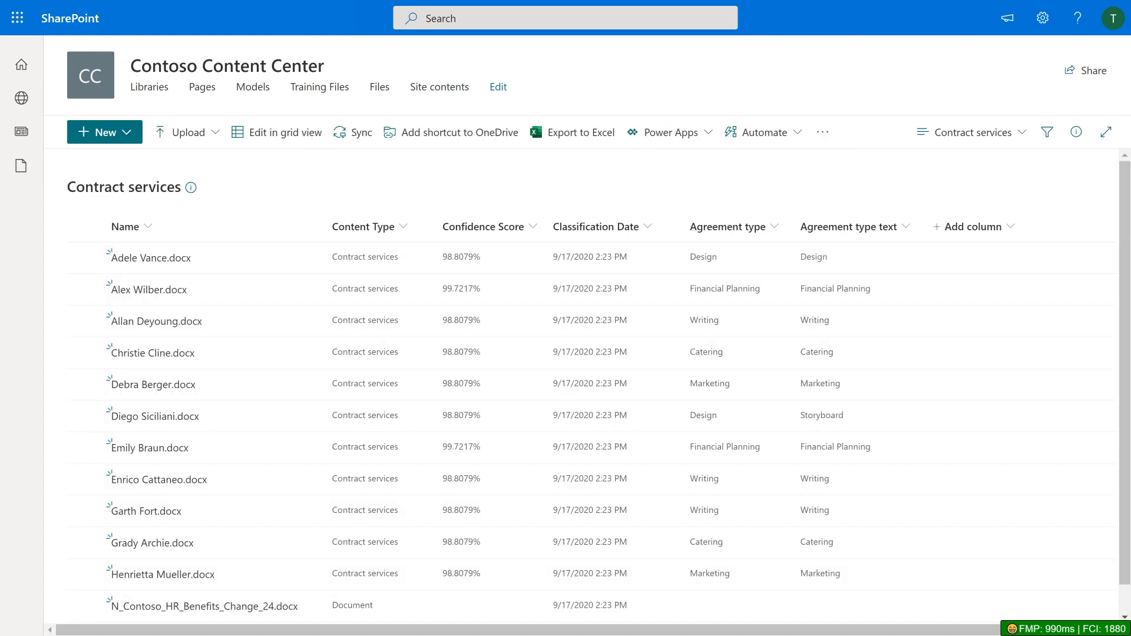
pyautogui.click(821, 414)
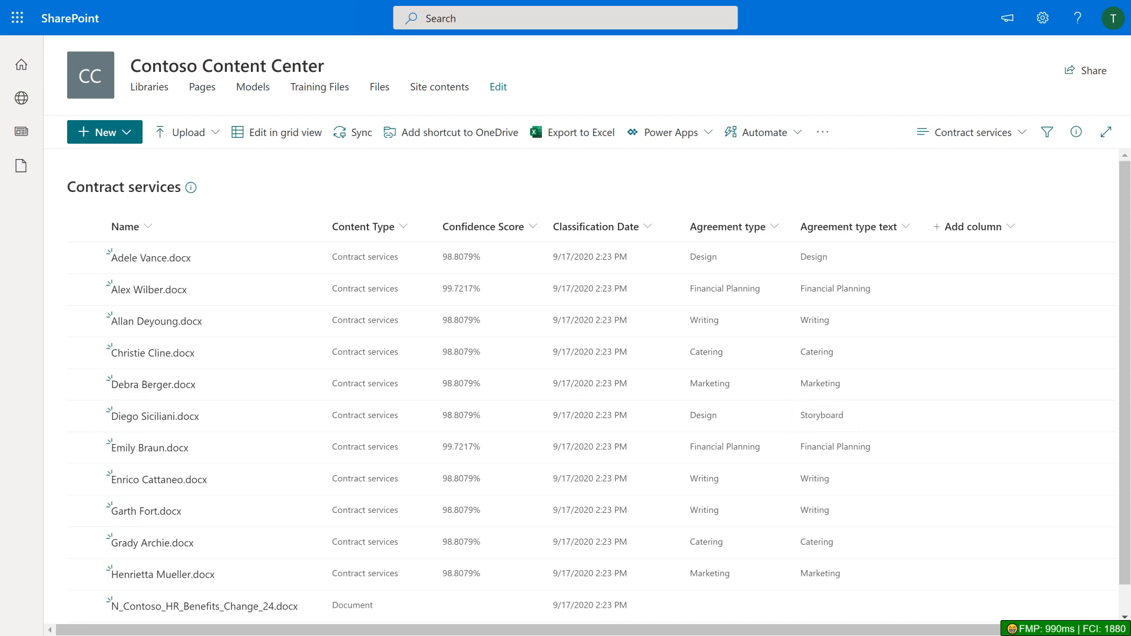
pyautogui.click(702, 415)
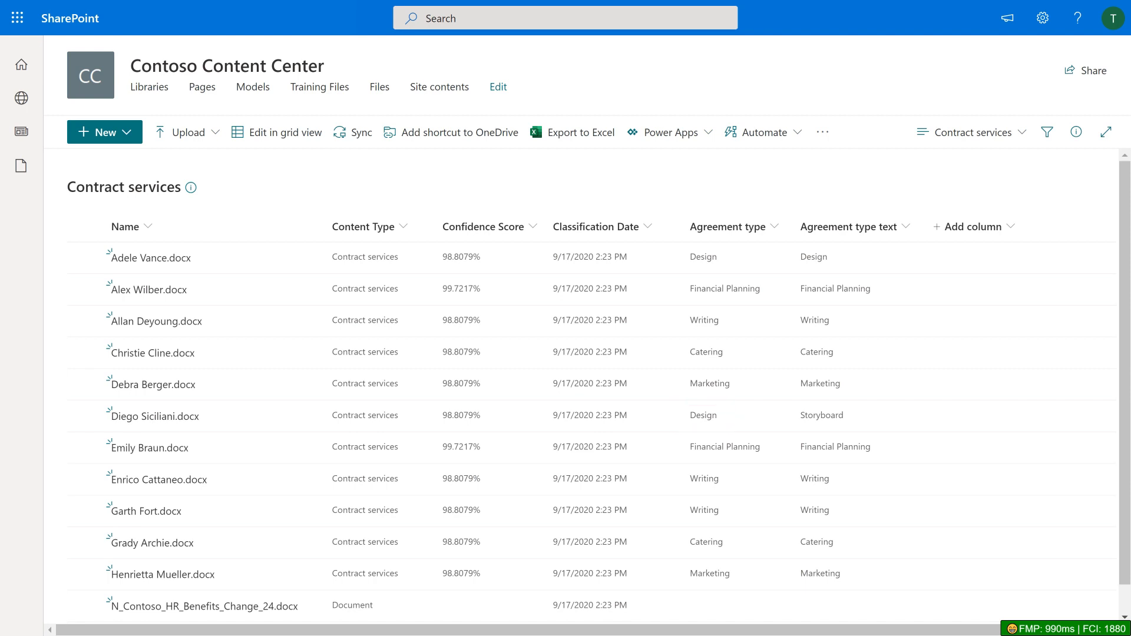
pyautogui.click(702, 414)
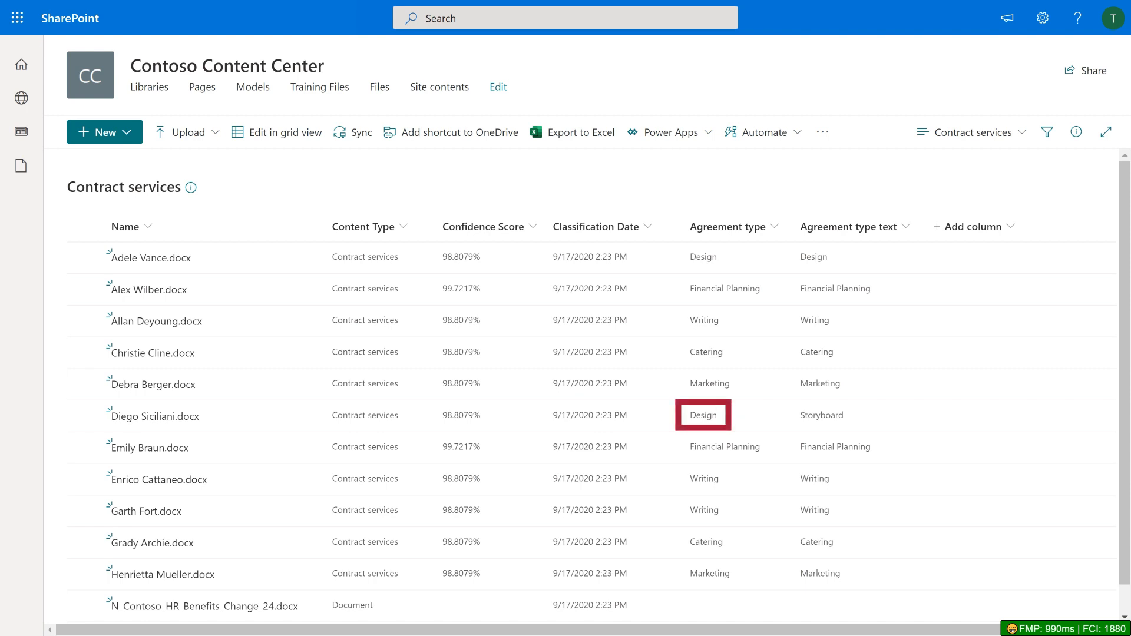